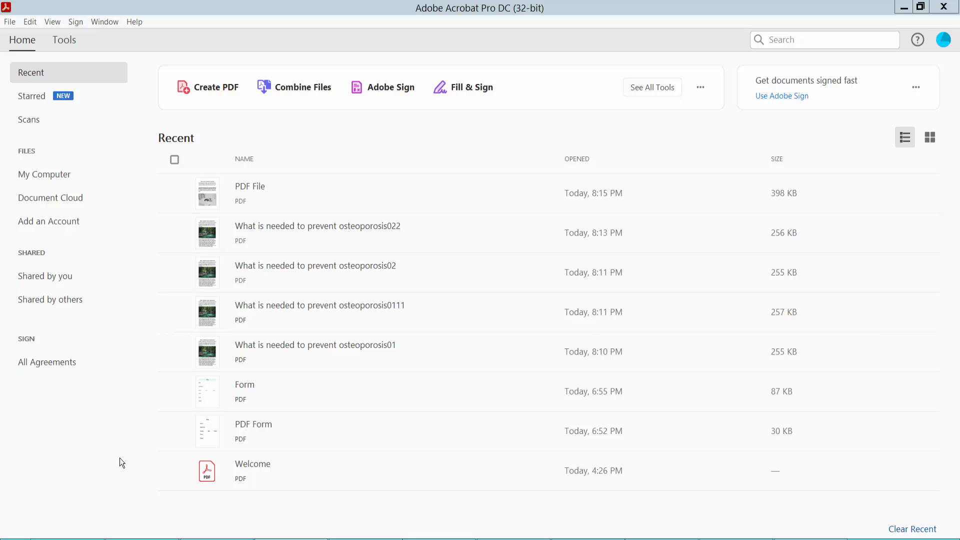
mouse_move(367, 188)
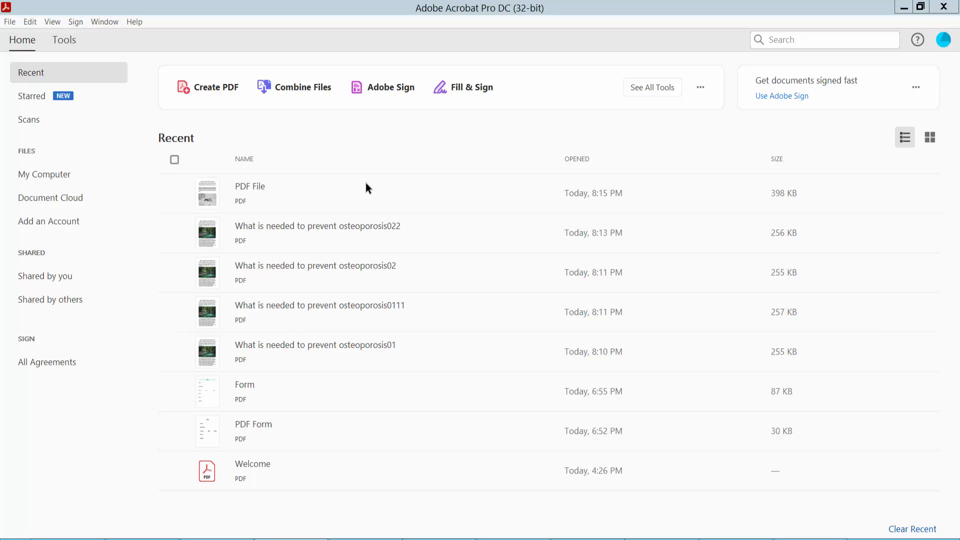
Step: Open the recent document 'PDF File' from the Home screen
double_click(250, 186)
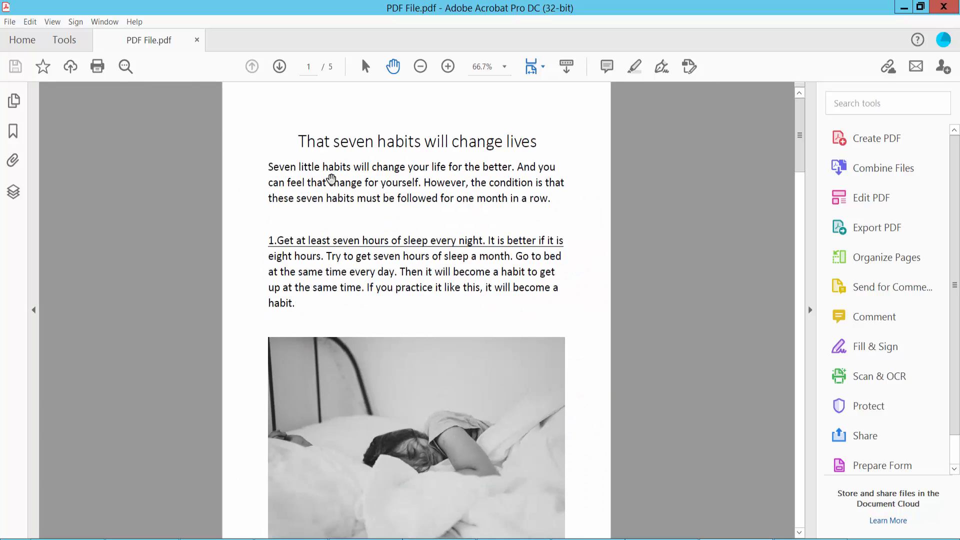
Step: Activate the Comment toolbar from the Share & Review tools
left_click(64, 40)
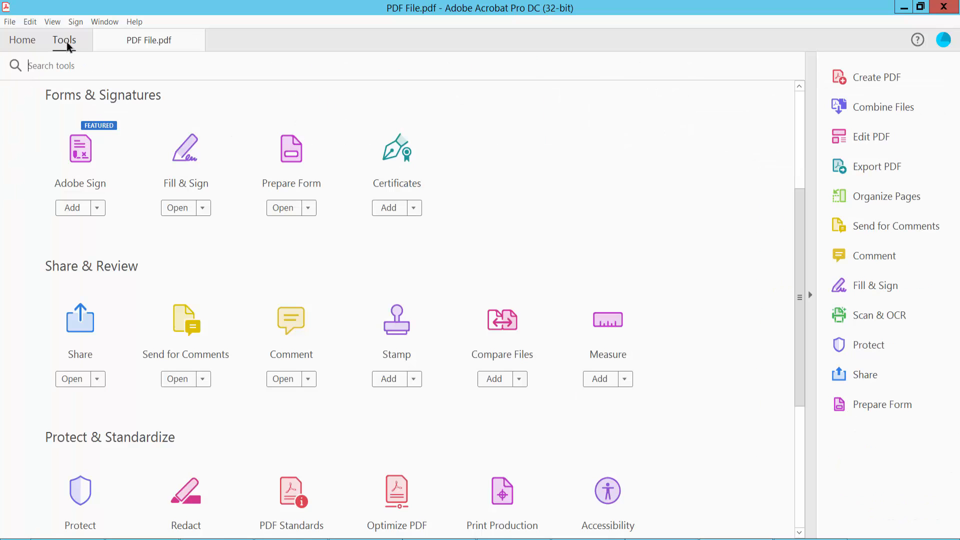
scroll("down", 3)
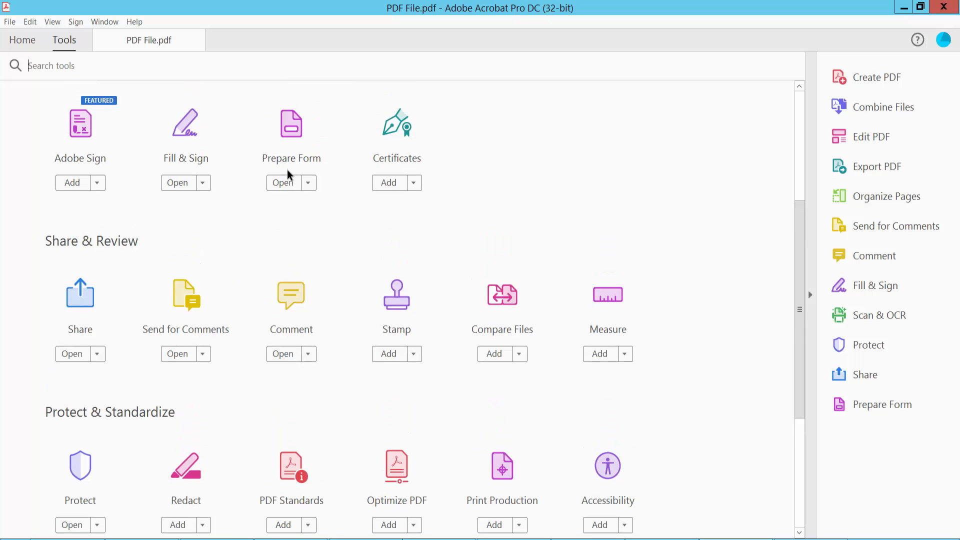
mouse_move(296, 319)
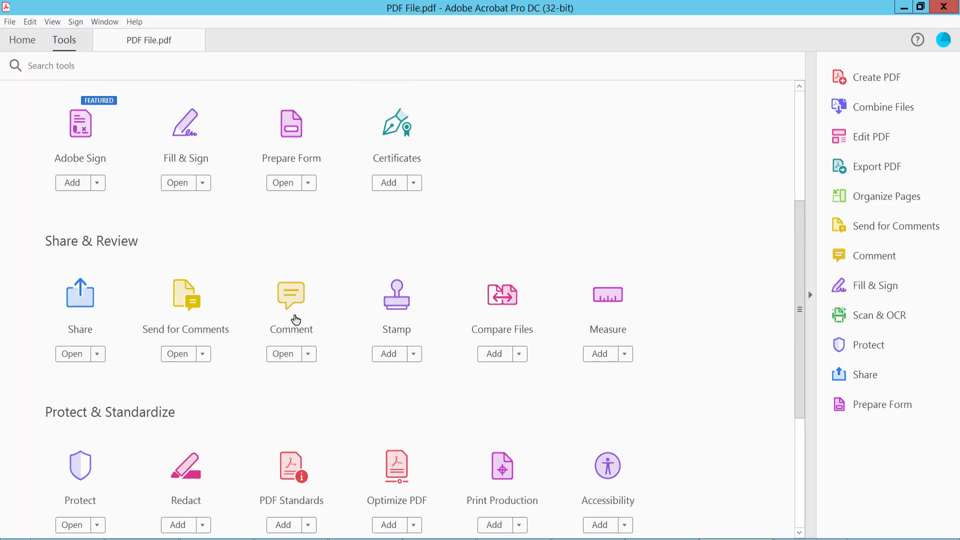
left_click(282, 353)
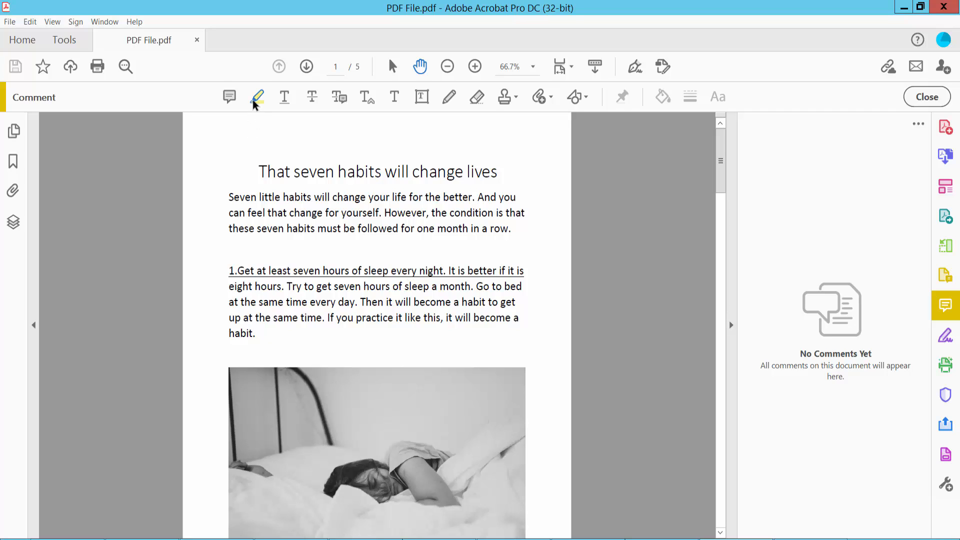
Step: Highlight the first paragraph on page 1 in yellow with the Highlight Text tool
left_click(257, 97)
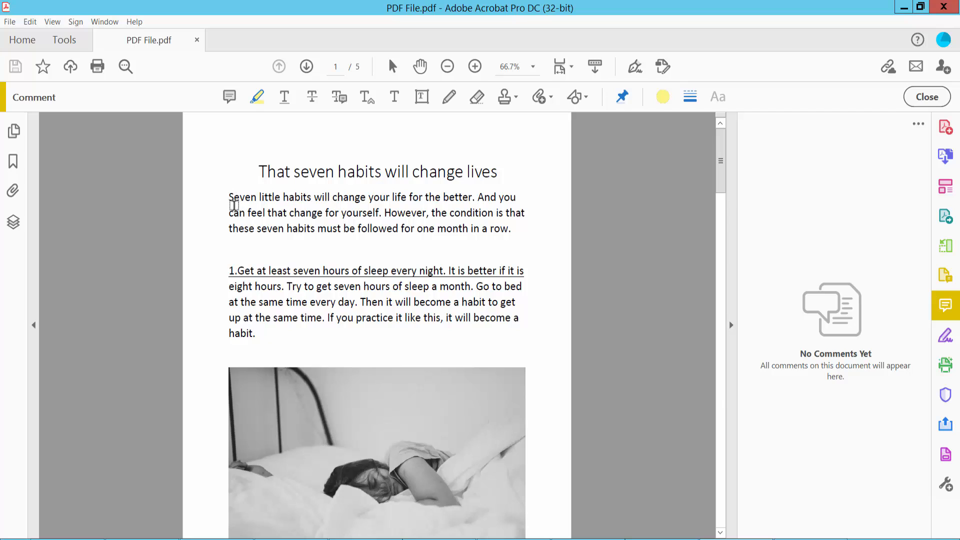
left_click_drag(230, 197, 511, 228)
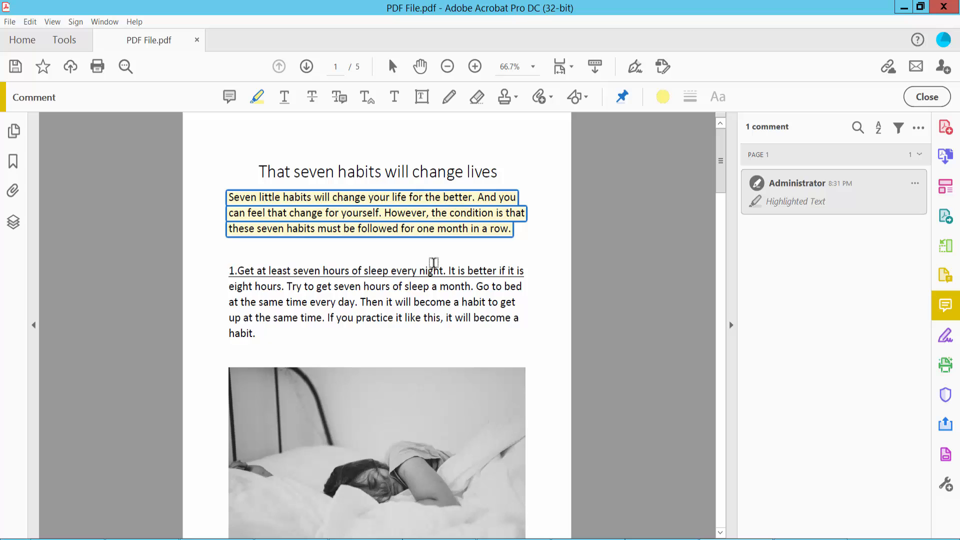
left_click(662, 97)
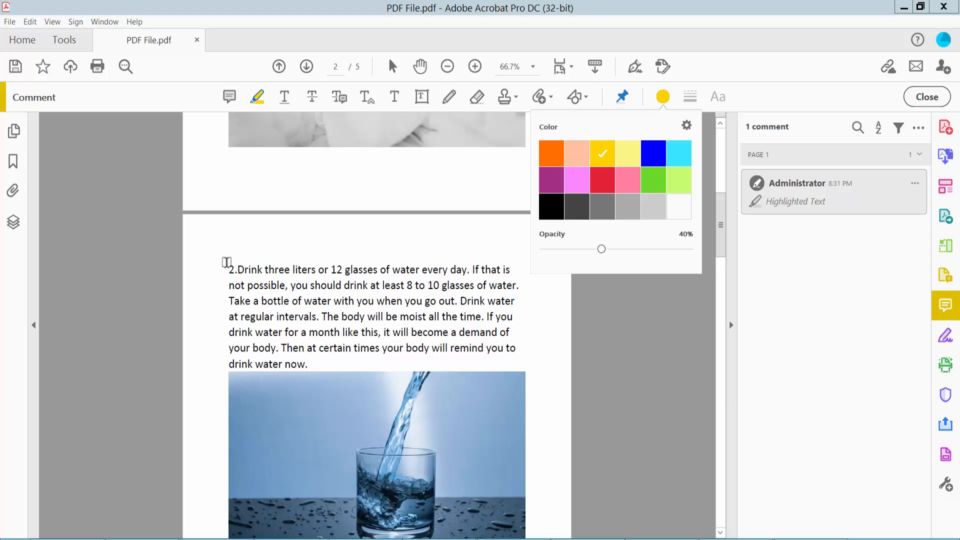
Step: Highlight the '2.Drink three liters' paragraph in blue and lower its opacity
left_click_drag(230, 269, 309, 364)
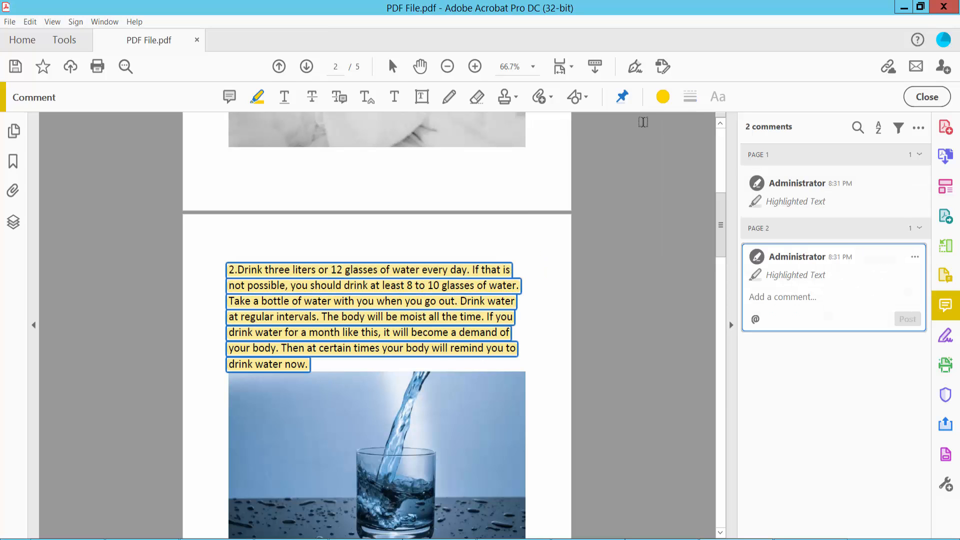
left_click(662, 97)
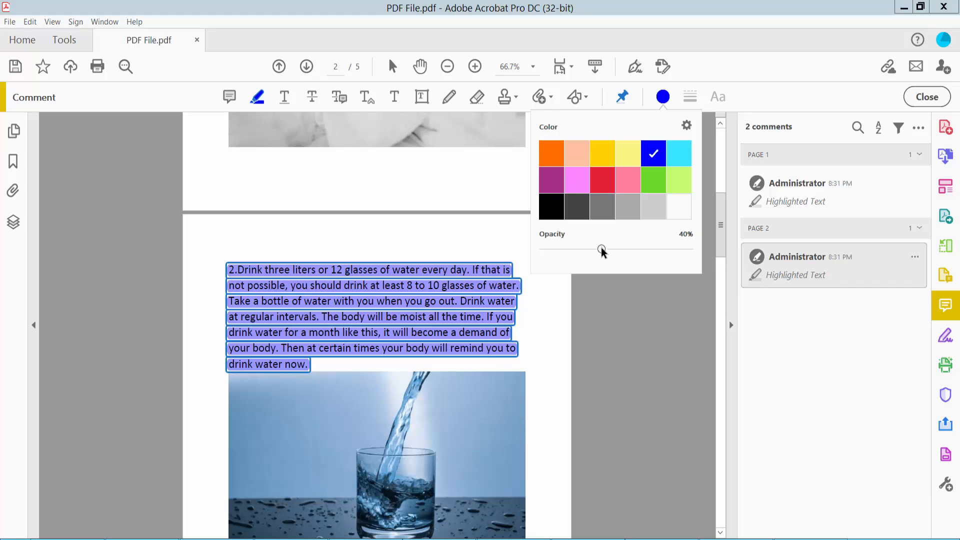
left_click_drag(601, 250, 640, 250)
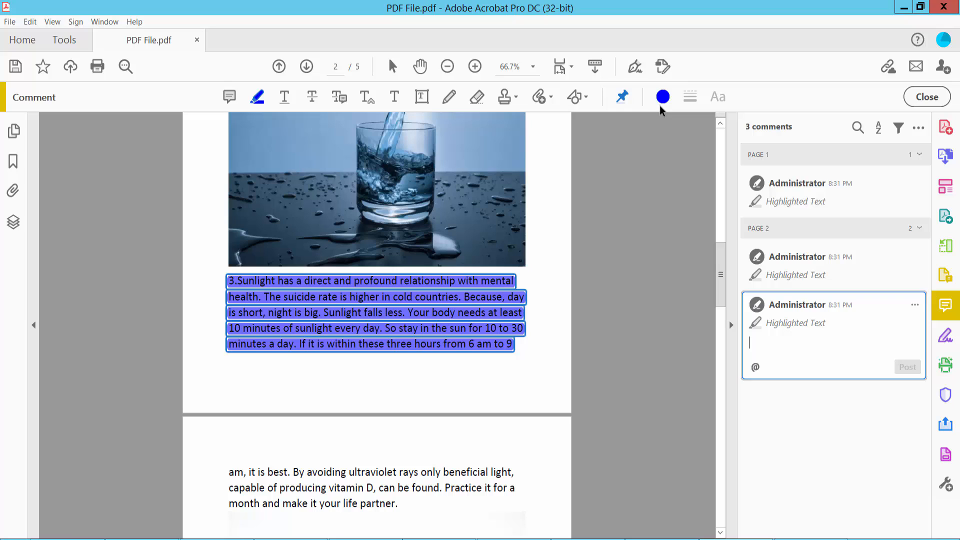
Step: Set the sunlight paragraph's highlight to light yellow at 74% opacity
left_click(662, 97)
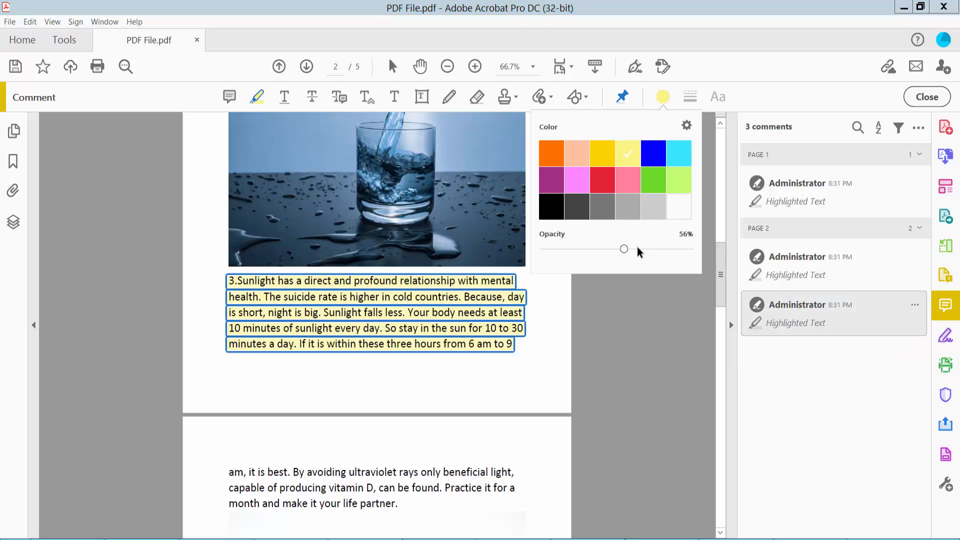
left_click_drag(623, 249, 650, 249)
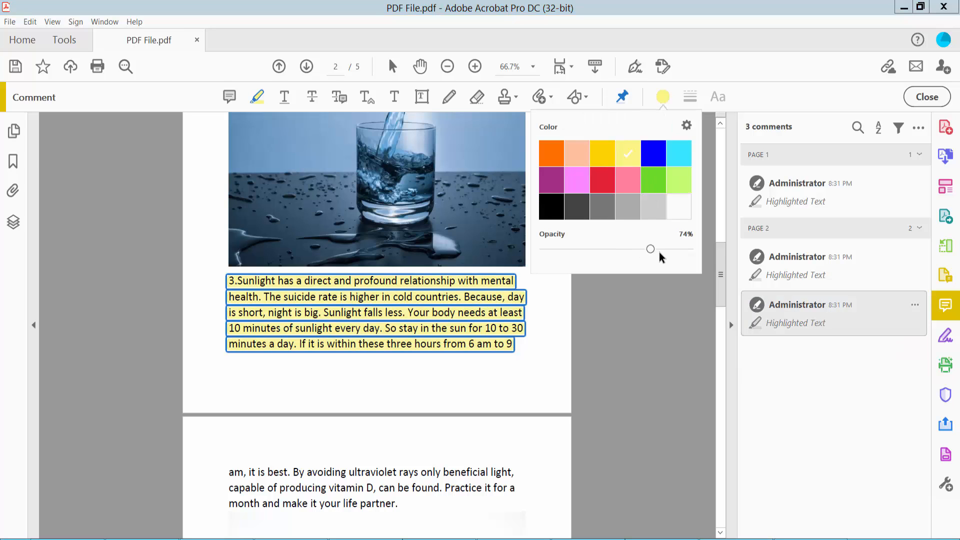
left_click(545, 380)
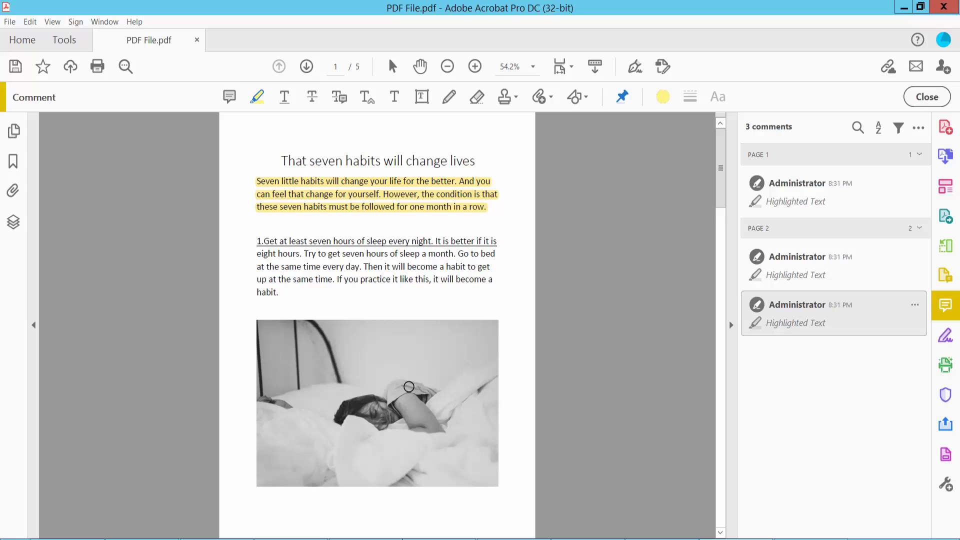
Step: Close the Comment toolbar and bring up the File menu to save
left_click(926, 97)
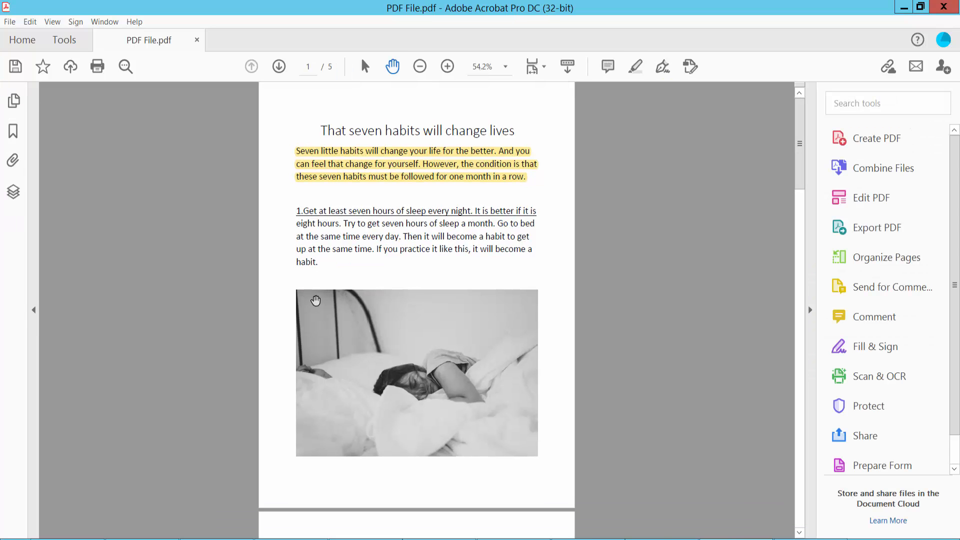
left_click(9, 21)
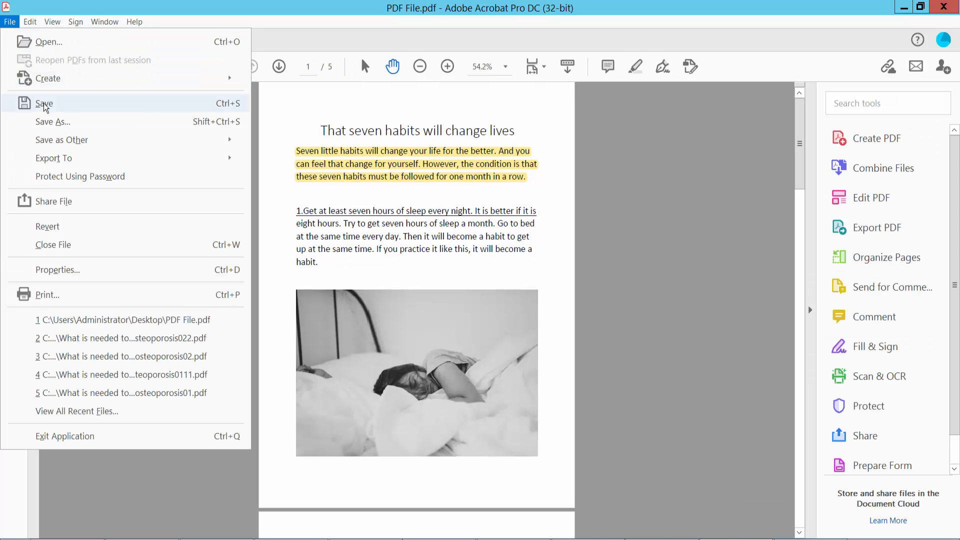
mouse_move(508, 299)
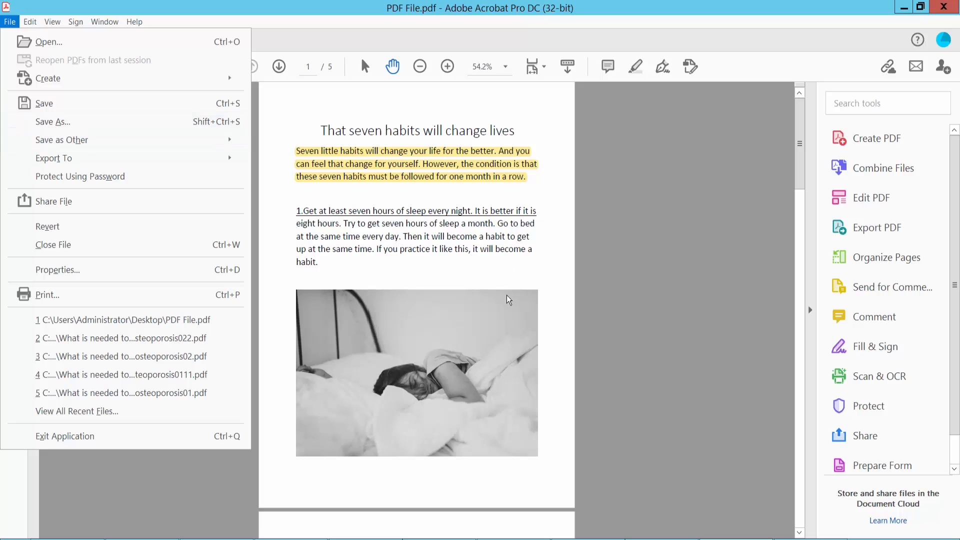